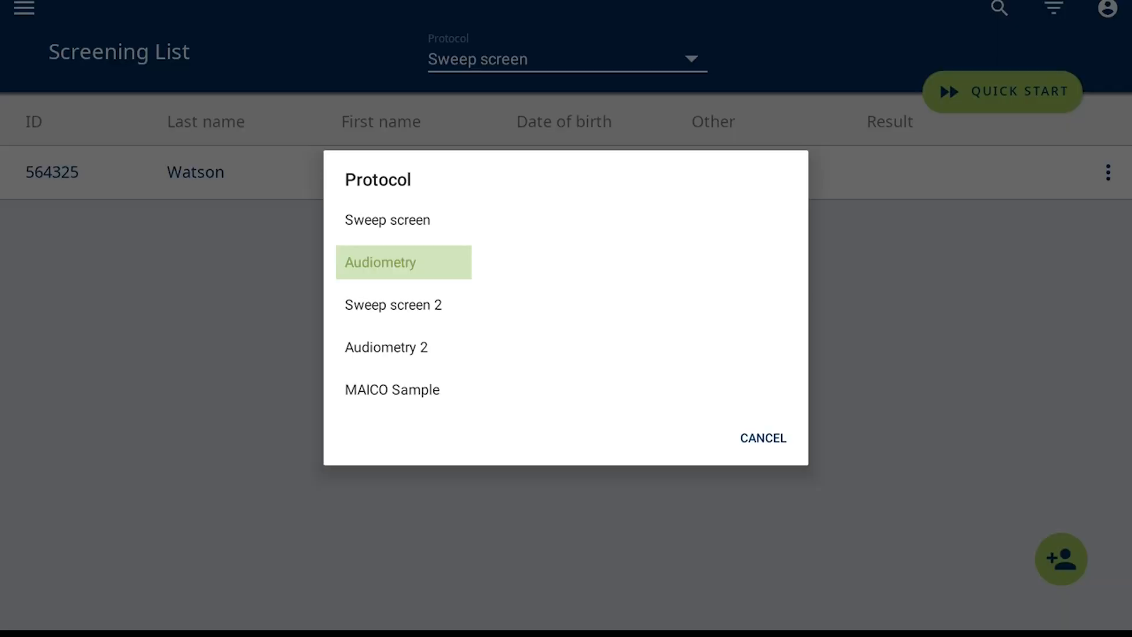
{"action": "left_click", "coordinate": [404, 262]}
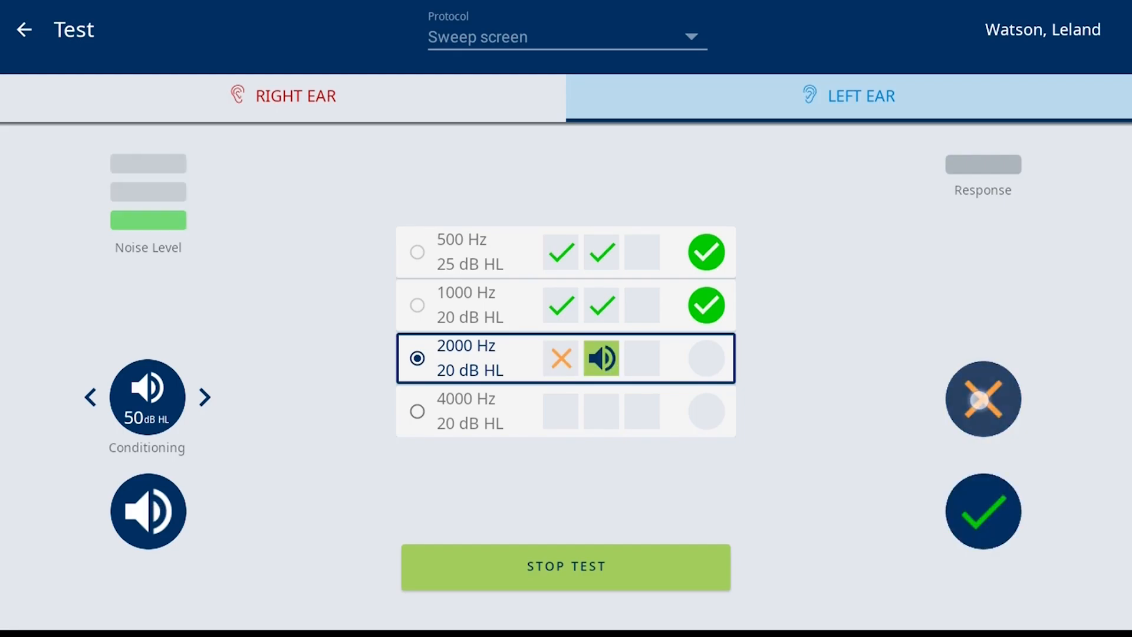
Mark no response for the left ear at 2000 and 4000 Hz and stop the test for a Refer result.
{"action": "left_click", "coordinate": [983, 399]}
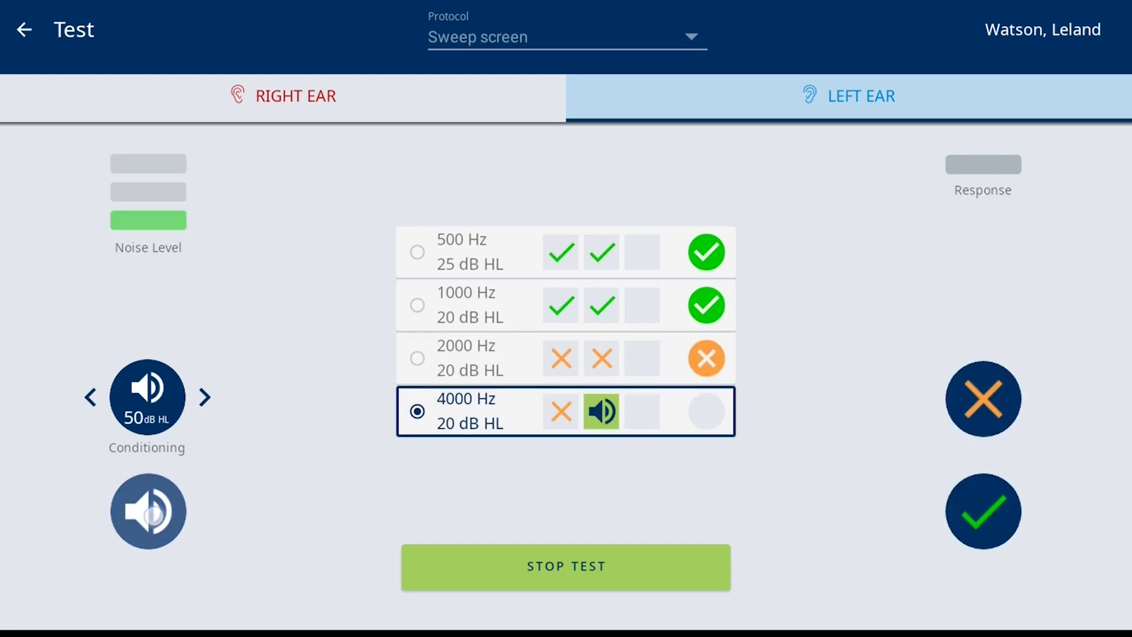
{"action": "left_click", "coordinate": [982, 397]}
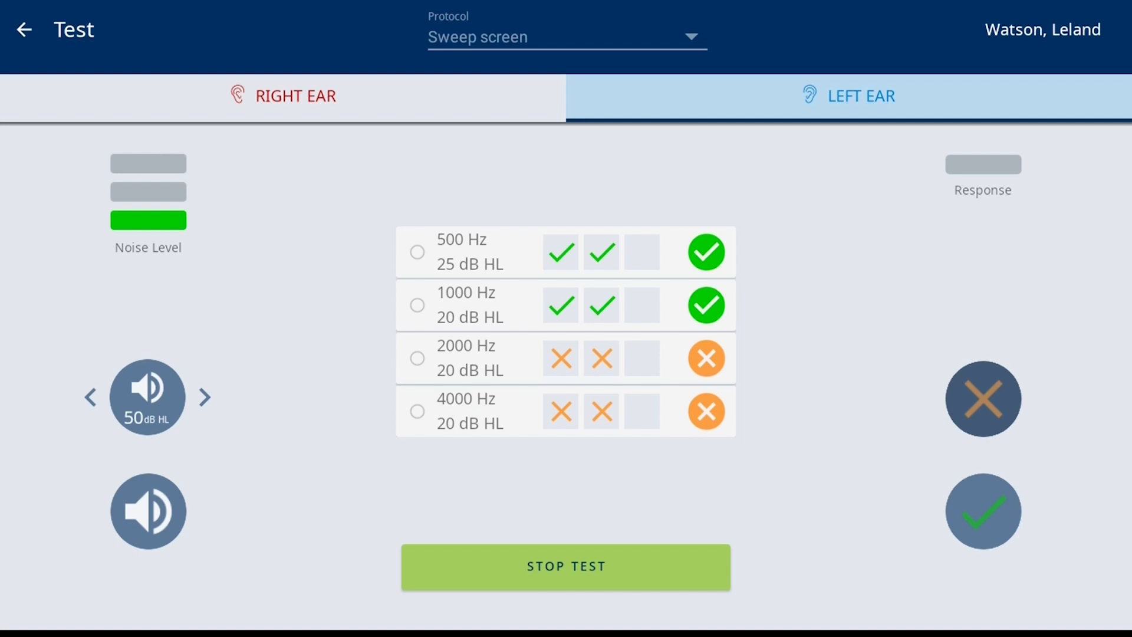
{"action": "left_click", "coordinate": [565, 566]}
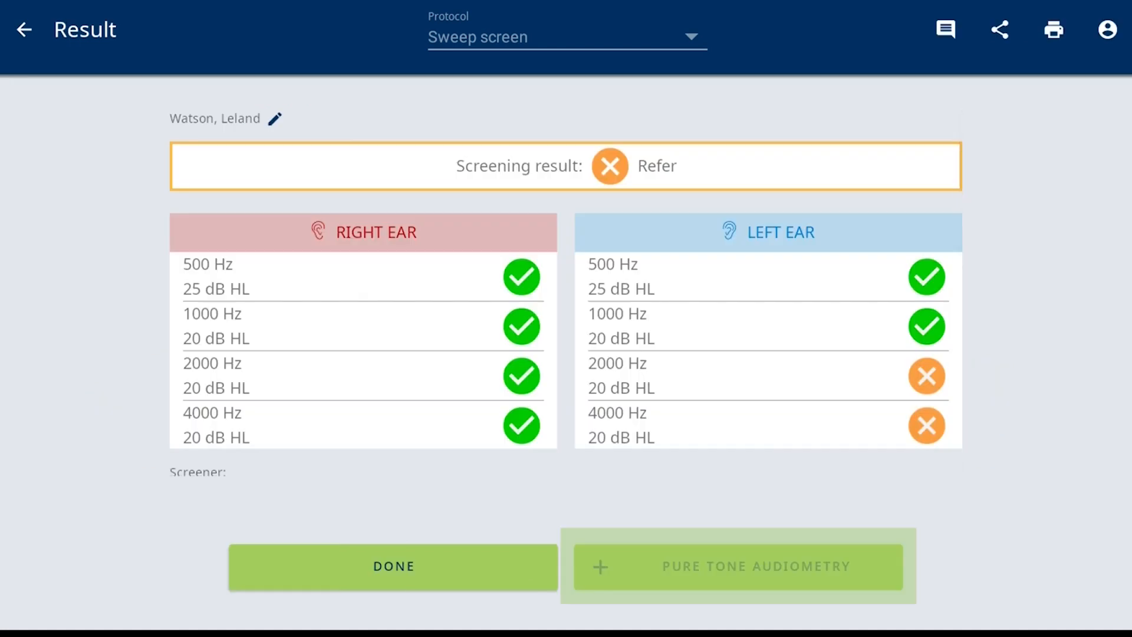
{"action": "mouse_move", "coordinate": [738, 566]}
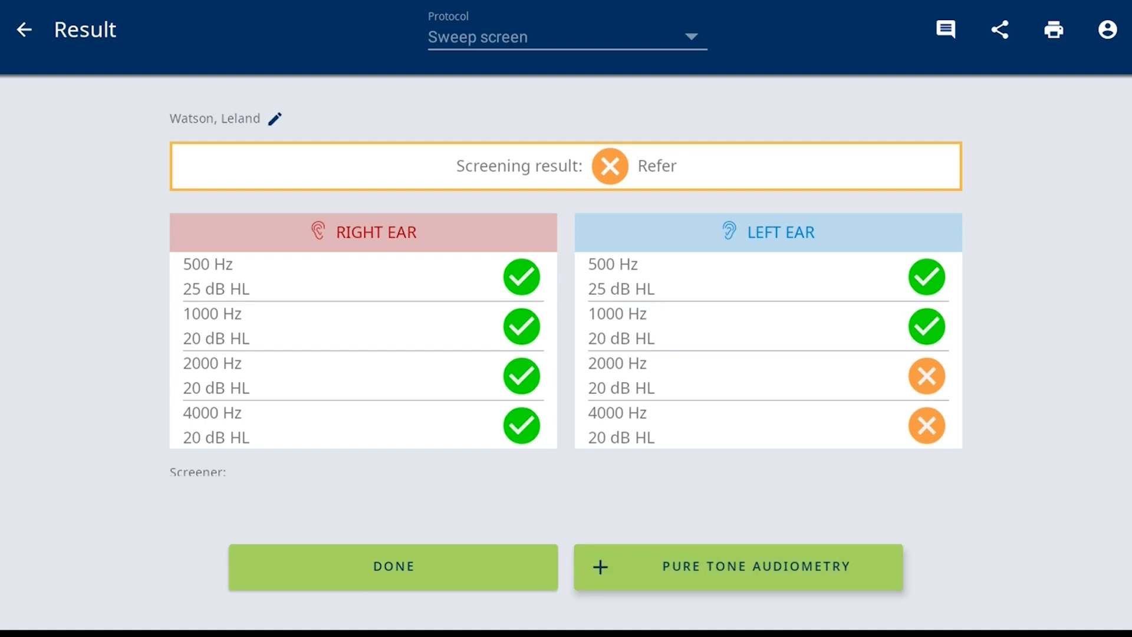
Start pure tone audiometry and store left-ear thresholds, lowering 2000 Hz toward 20-25 dB HL.
{"action": "left_click", "coordinate": [738, 566]}
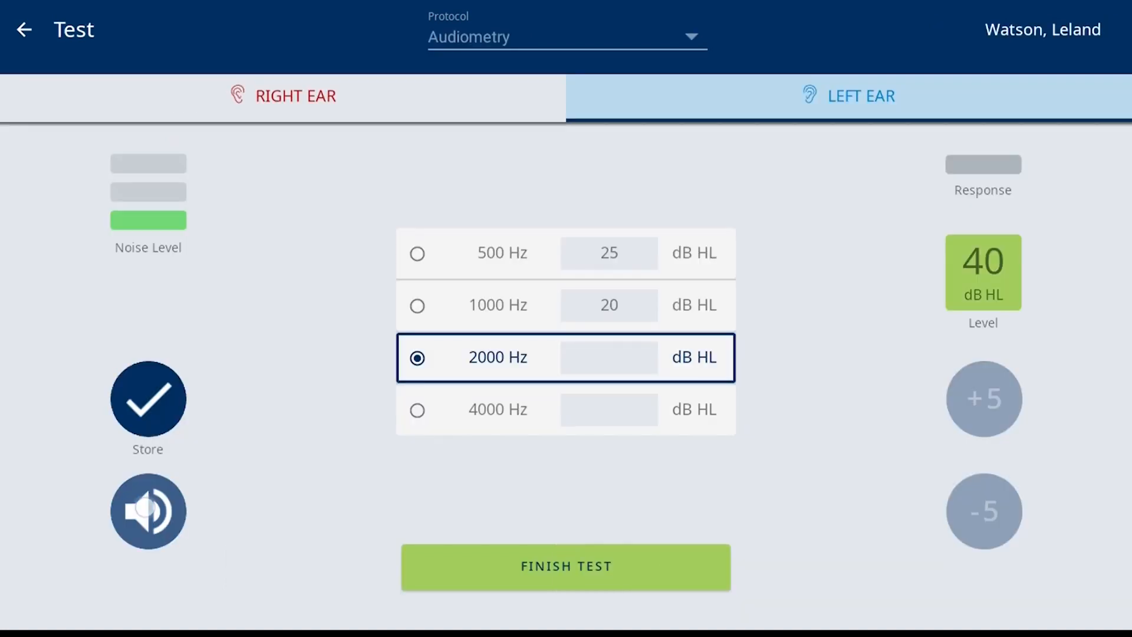
{"action": "left_click", "coordinate": [983, 510]}
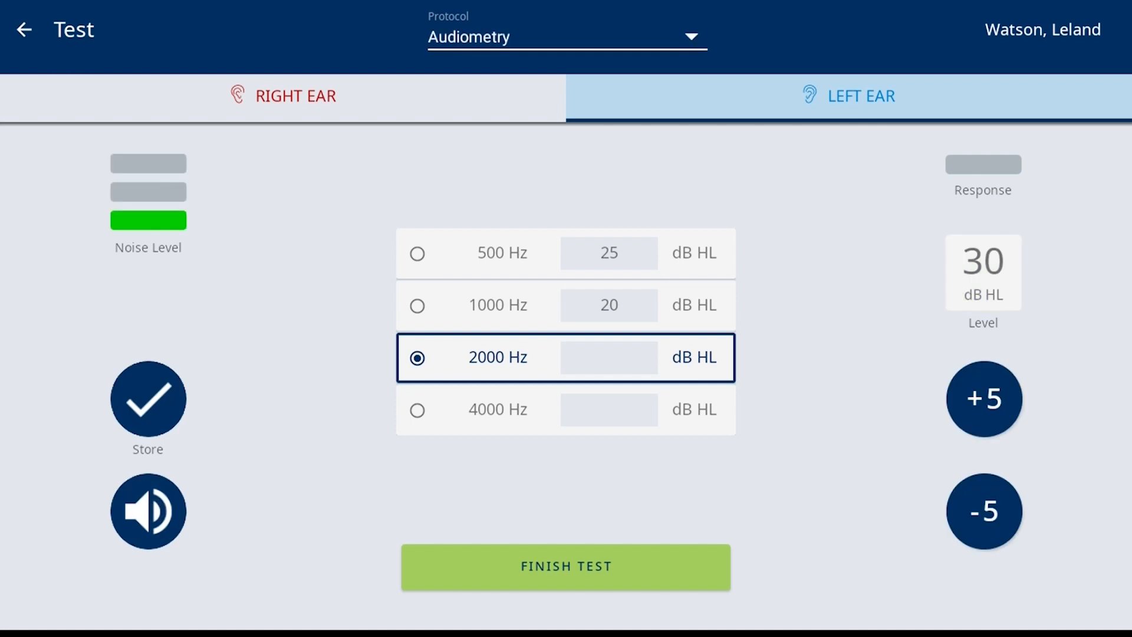
{"action": "left_click", "coordinate": [984, 511]}
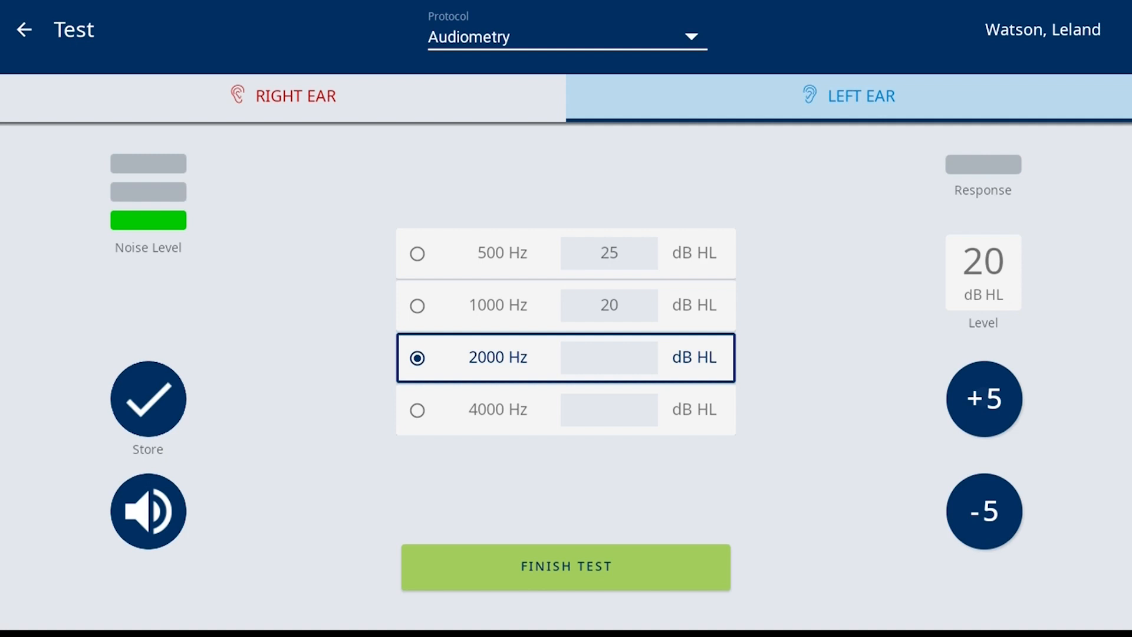
{"action": "left_click", "coordinate": [983, 510]}
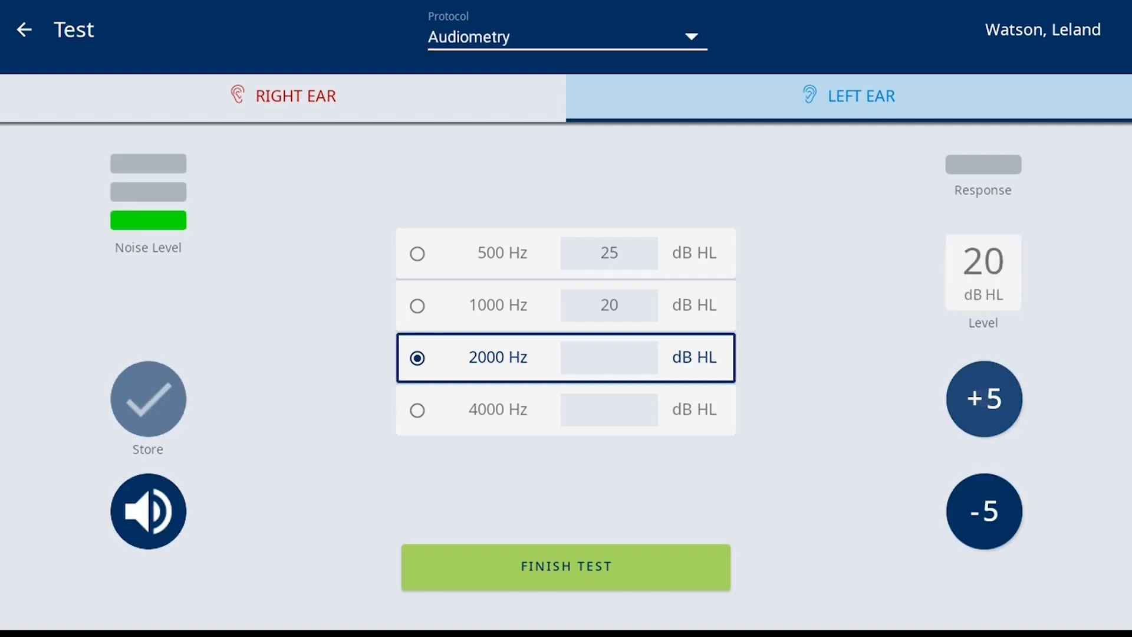
{"action": "left_click", "coordinate": [982, 397]}
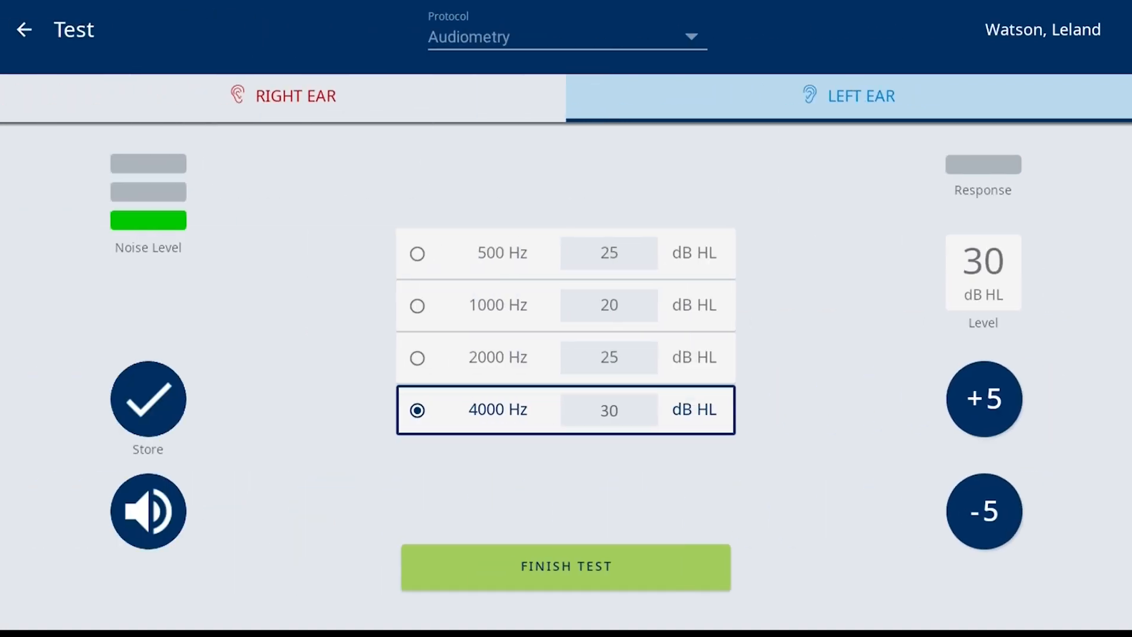
Finish the audiometry test and choose the overall result for the report.
{"action": "left_click", "coordinate": [565, 567]}
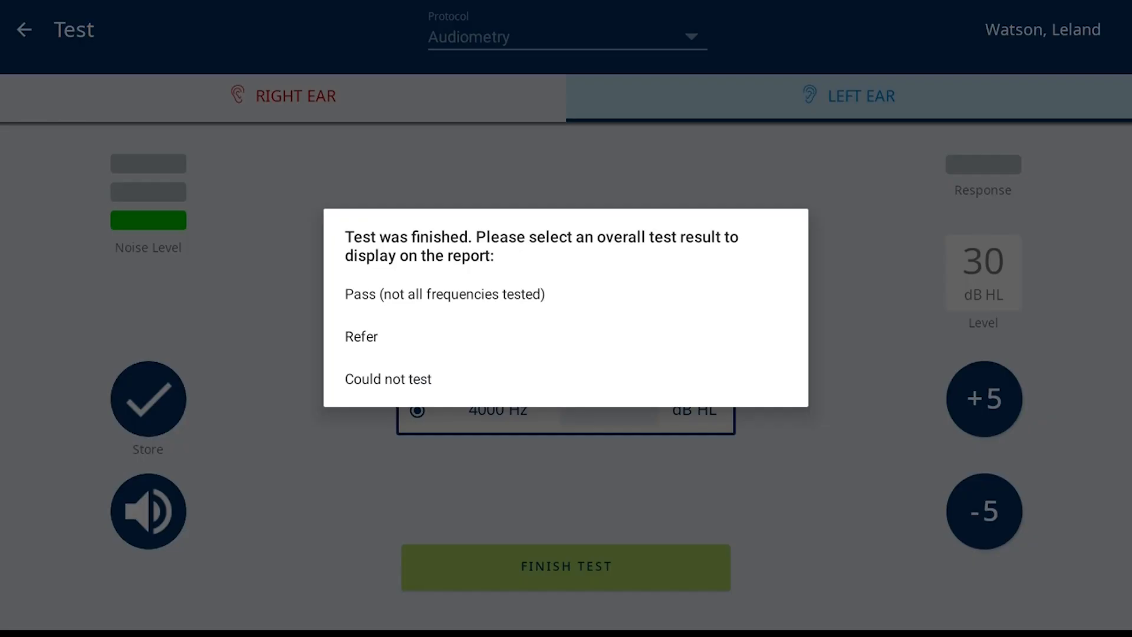
{"action": "left_click", "coordinate": [361, 336]}
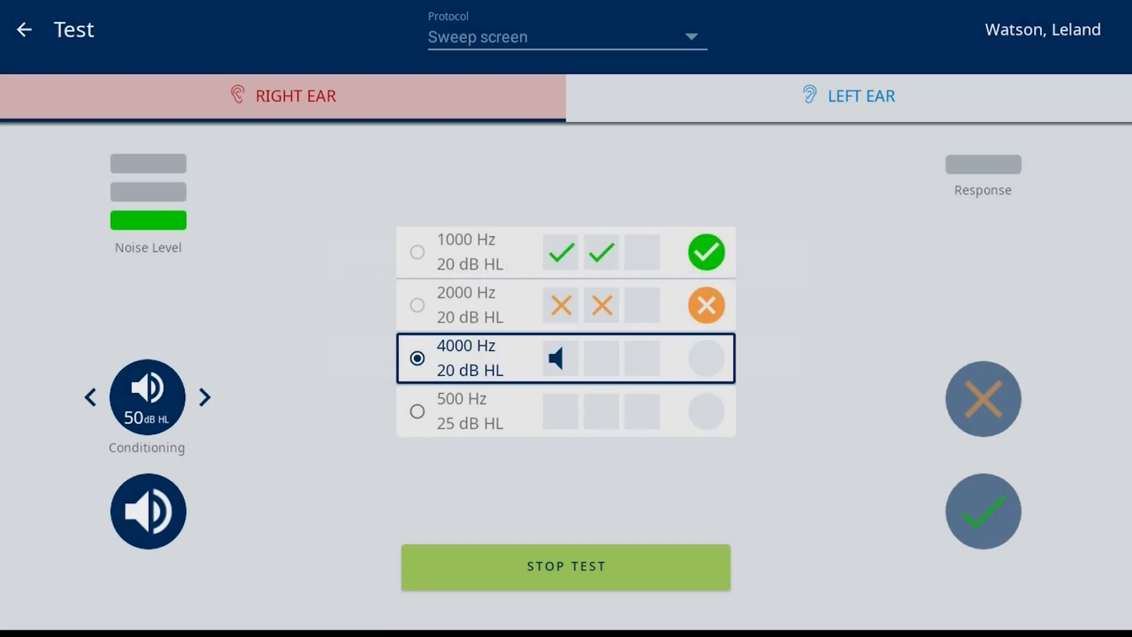
Stop the second sweep test at Refer and start right-ear pure tone audiometry.
{"action": "left_click", "coordinate": [565, 566]}
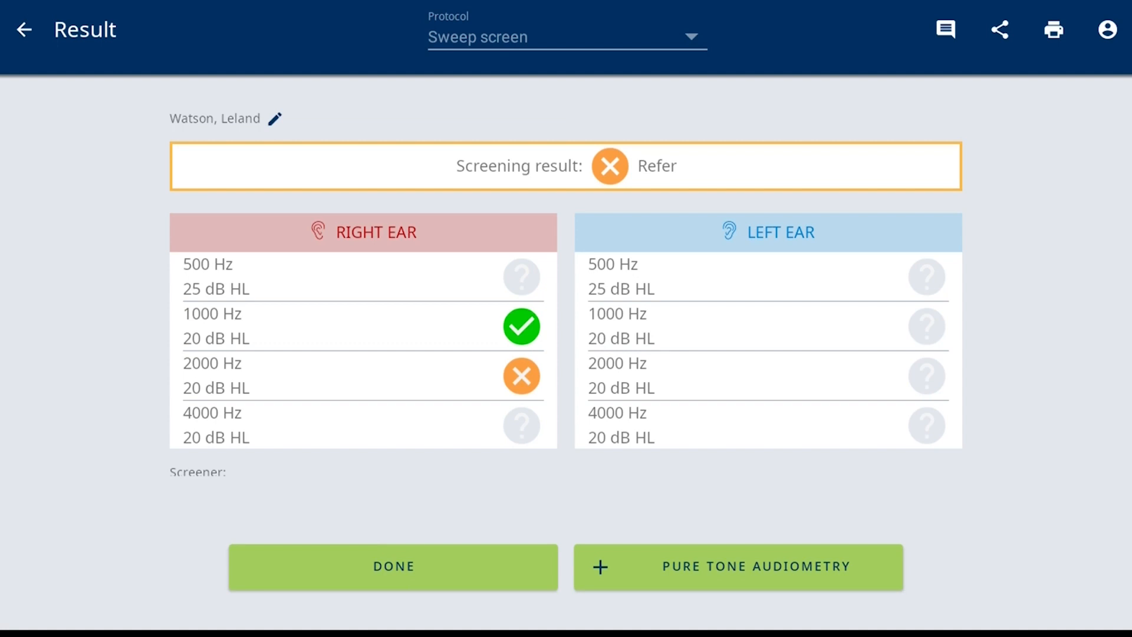
{"action": "left_click", "coordinate": [737, 566]}
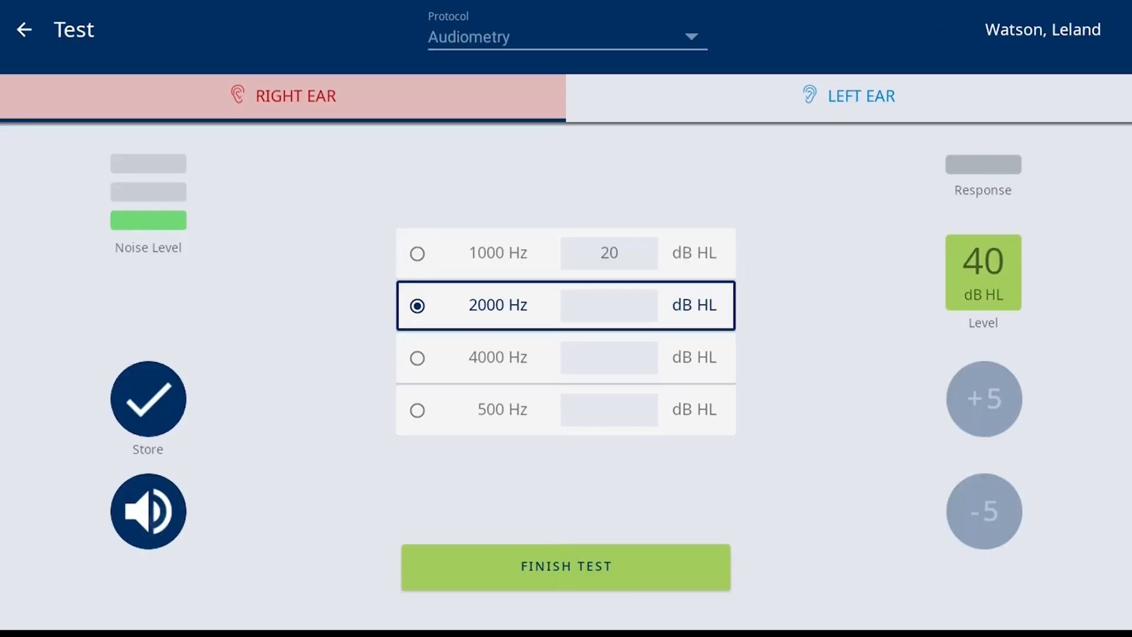
Store right-ear thresholds — 2000 Hz at 35 dB HL, 500 Hz lowered to 20 — and finish the test.
{"action": "left_click", "coordinate": [982, 510]}
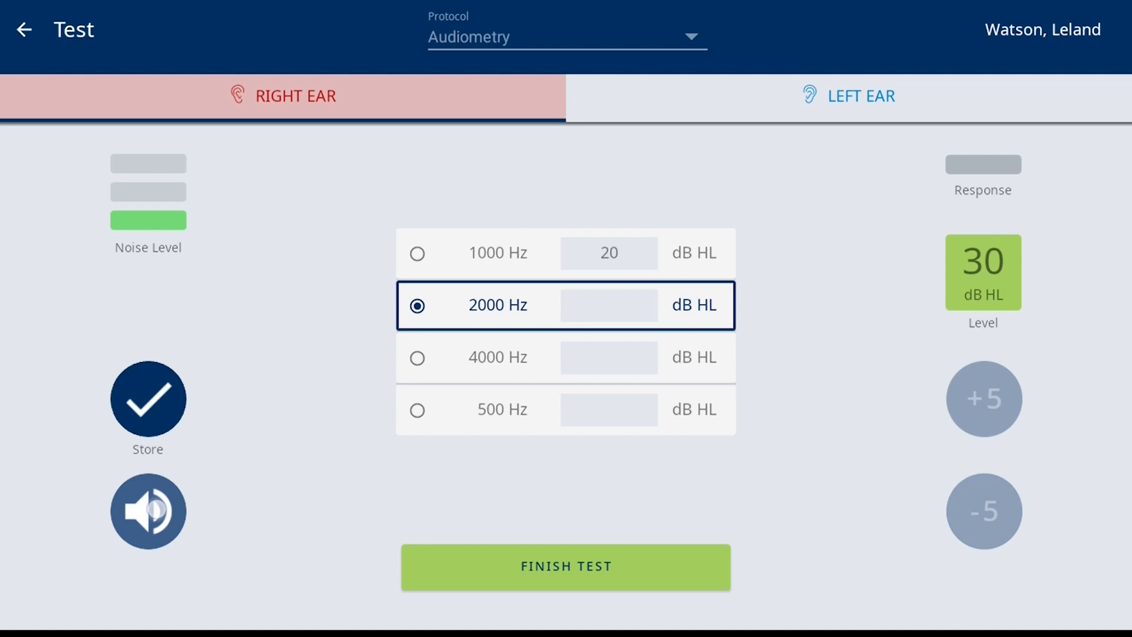
{"action": "left_click", "coordinate": [982, 398]}
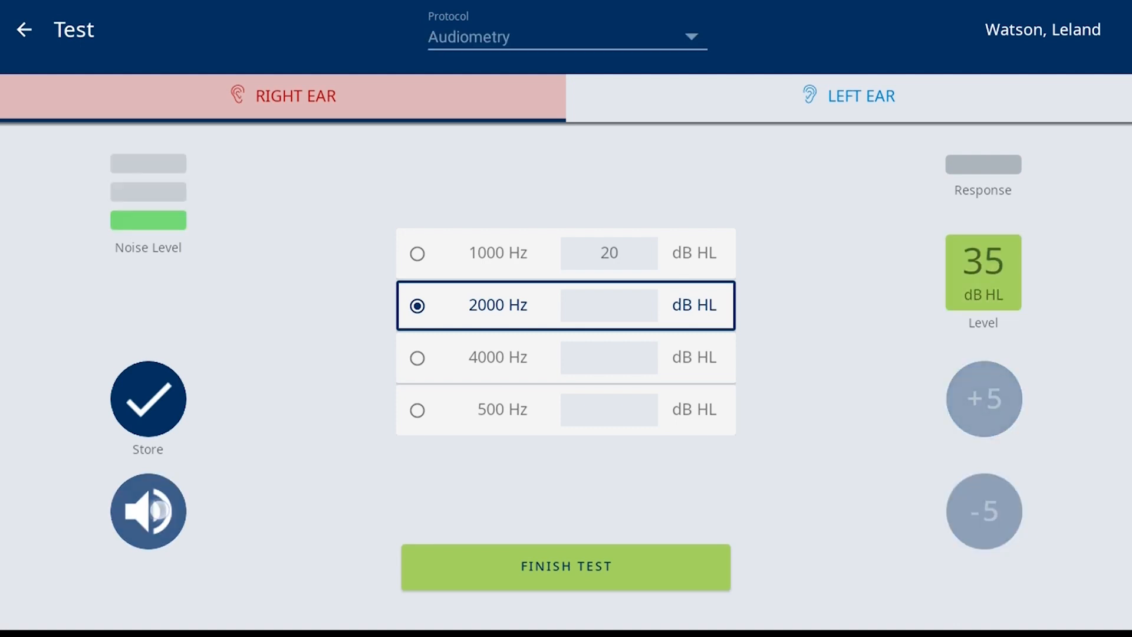
{"action": "left_click", "coordinate": [983, 511]}
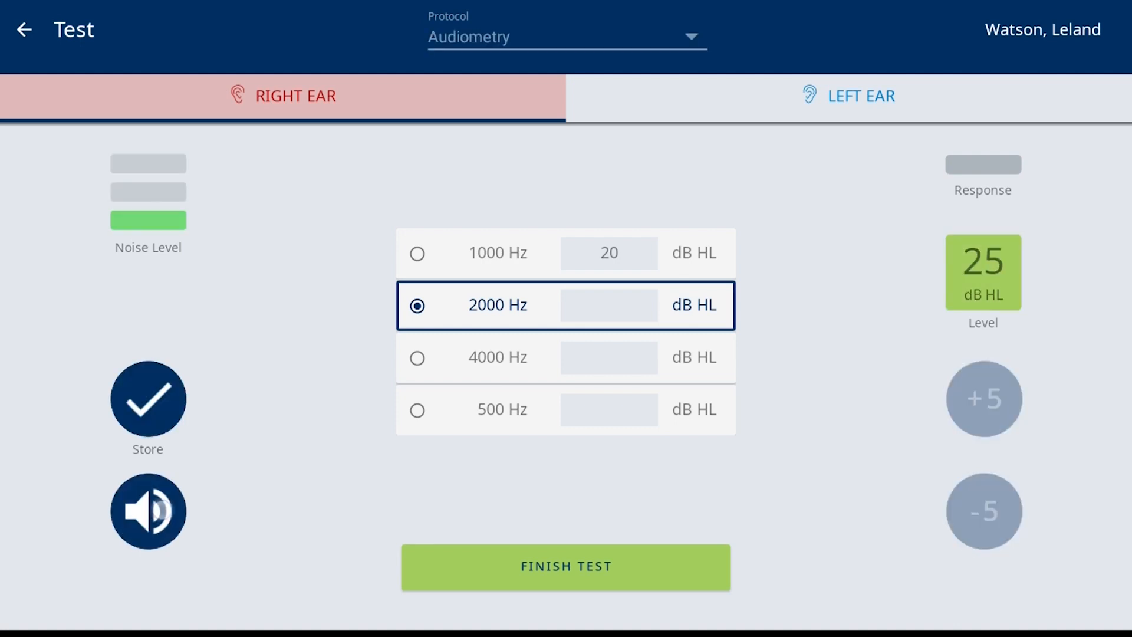
{"action": "left_click", "coordinate": [982, 398]}
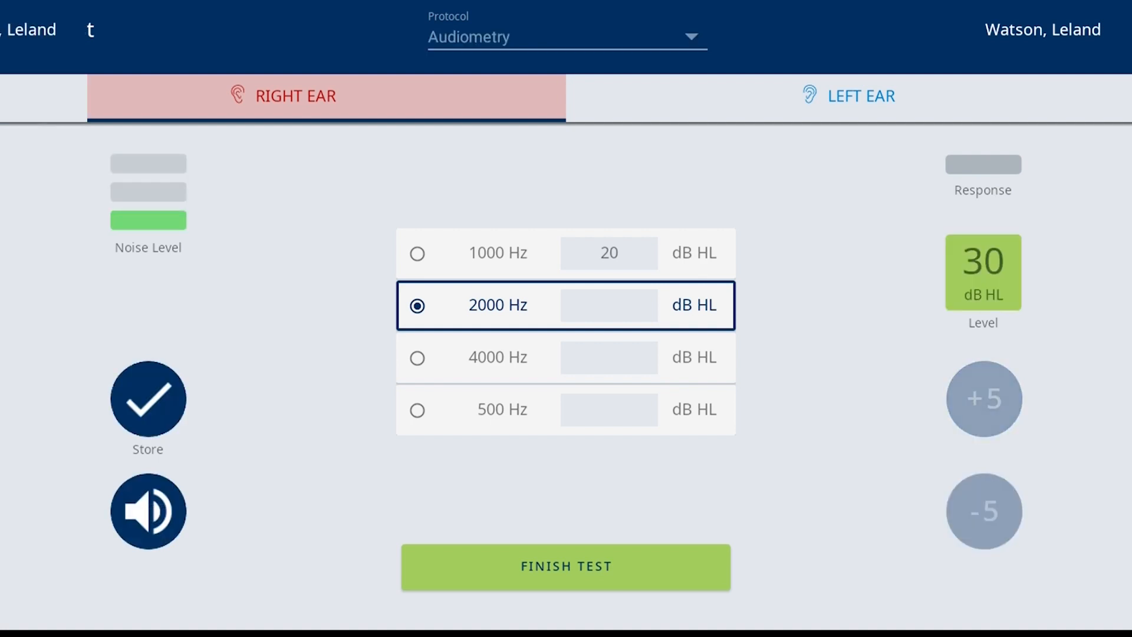
{"action": "left_click", "coordinate": [147, 397]}
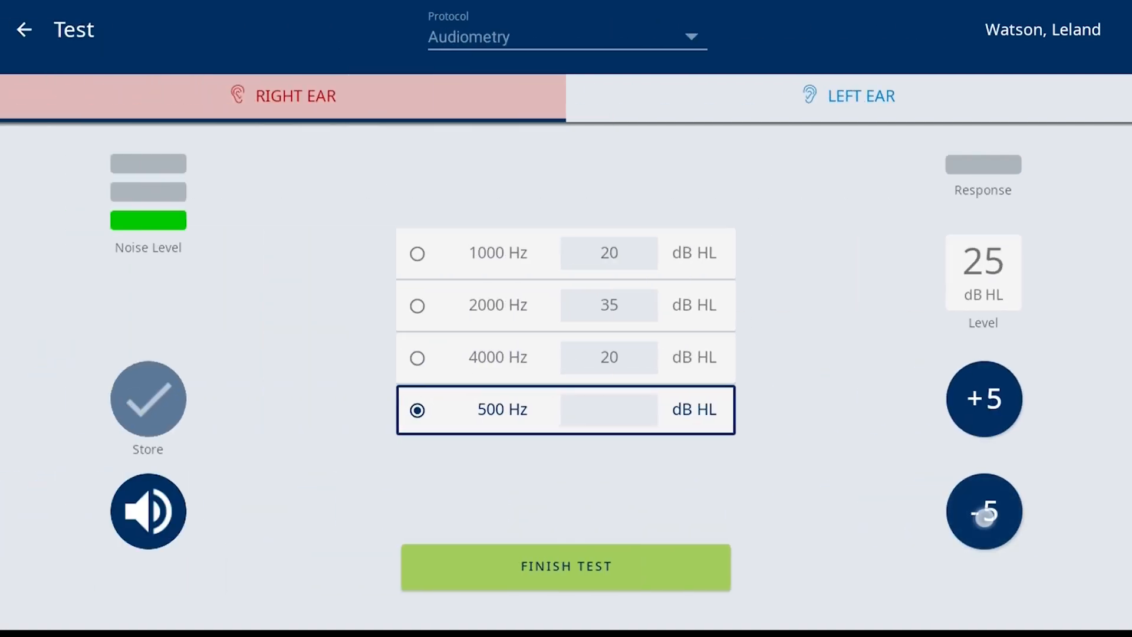
{"action": "left_click", "coordinate": [982, 511]}
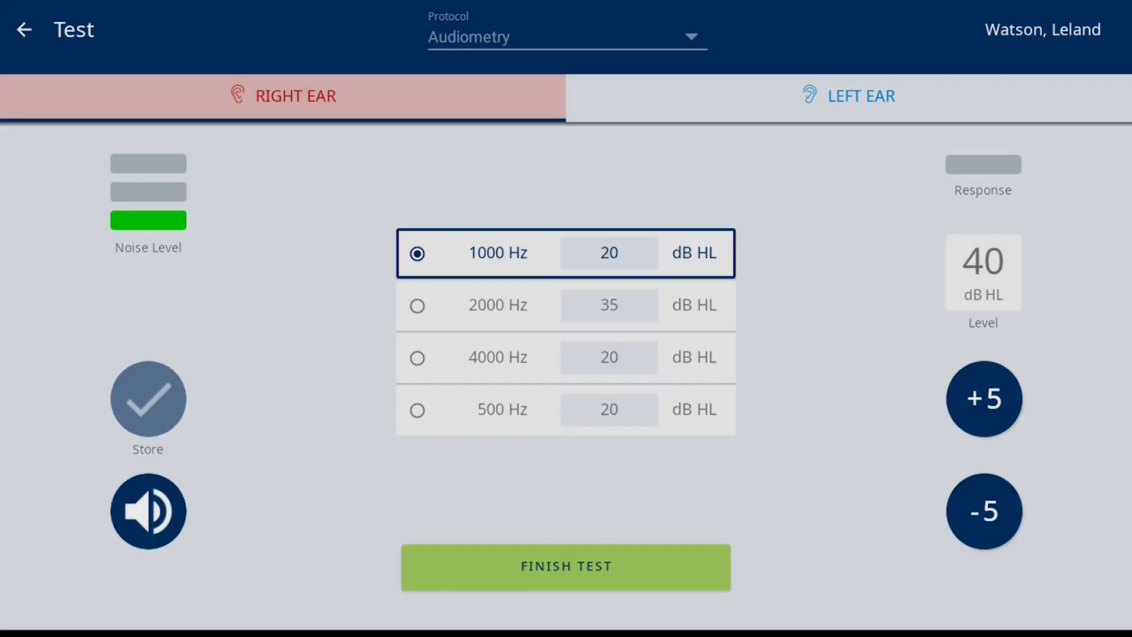
{"action": "left_click", "coordinate": [565, 566]}
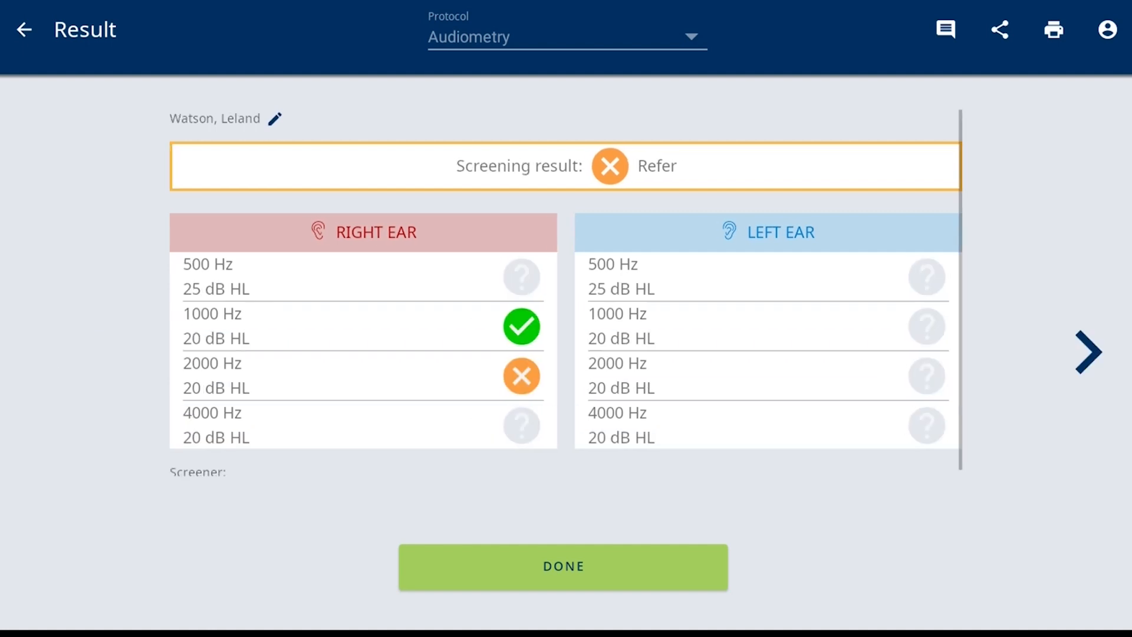
View the Audiometry result page showing Refer with 35 right / 30 left at 2000 Hz, then finish with Done.
{"action": "left_click", "coordinate": [1086, 353]}
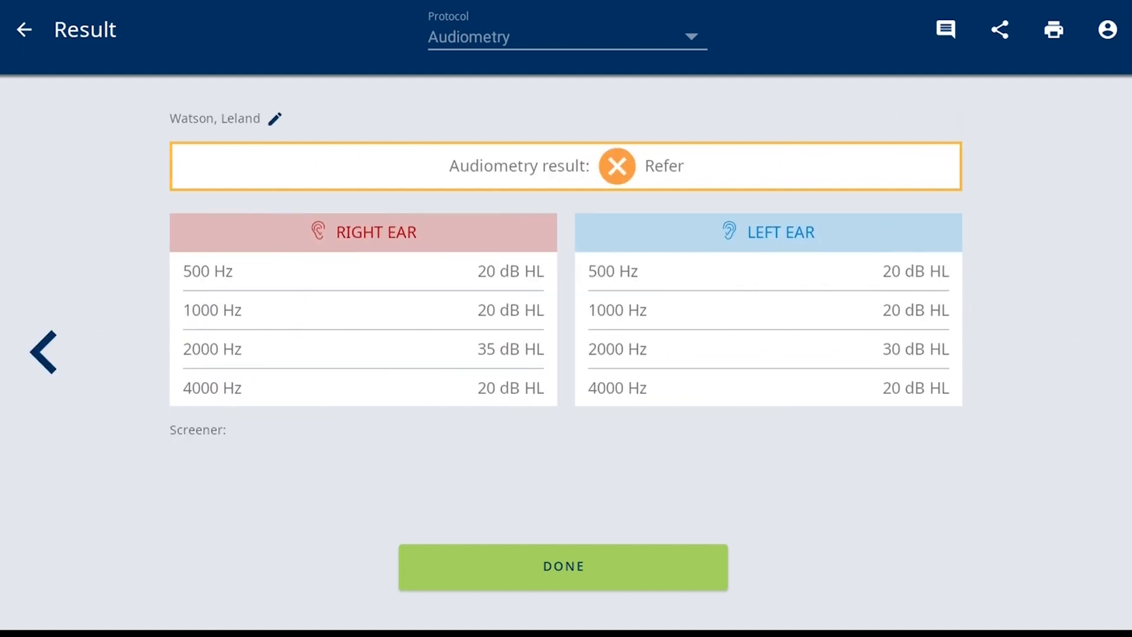
{"action": "left_click", "coordinate": [1053, 29]}
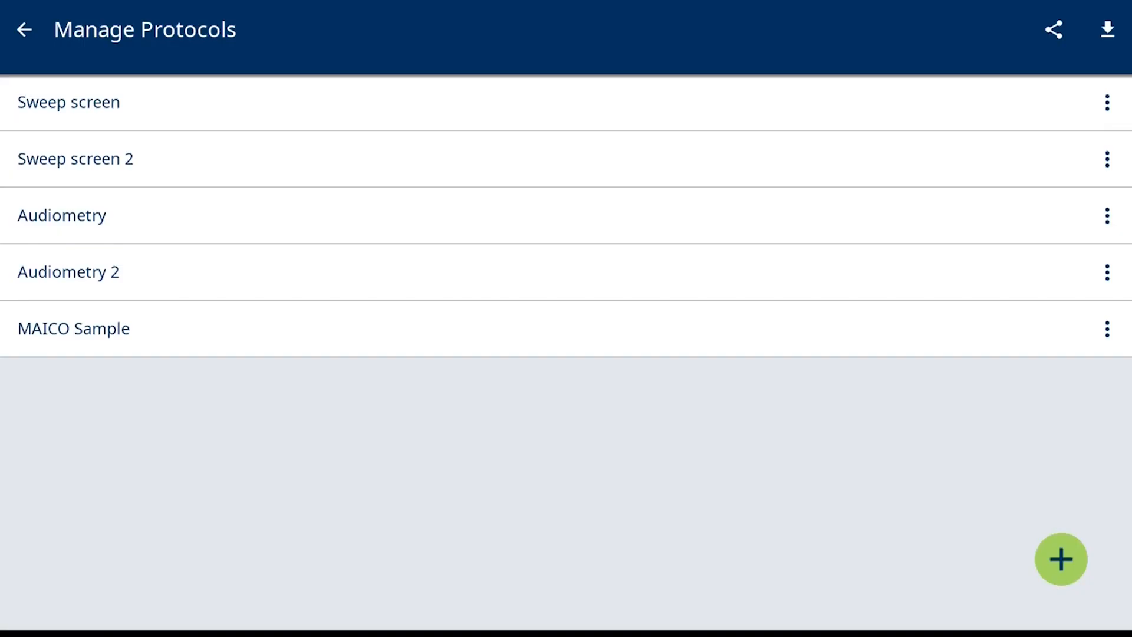
Move the Audiometry protocol up below Sweep screen and return to the Screening List.
{"action": "left_click", "coordinate": [68, 101]}
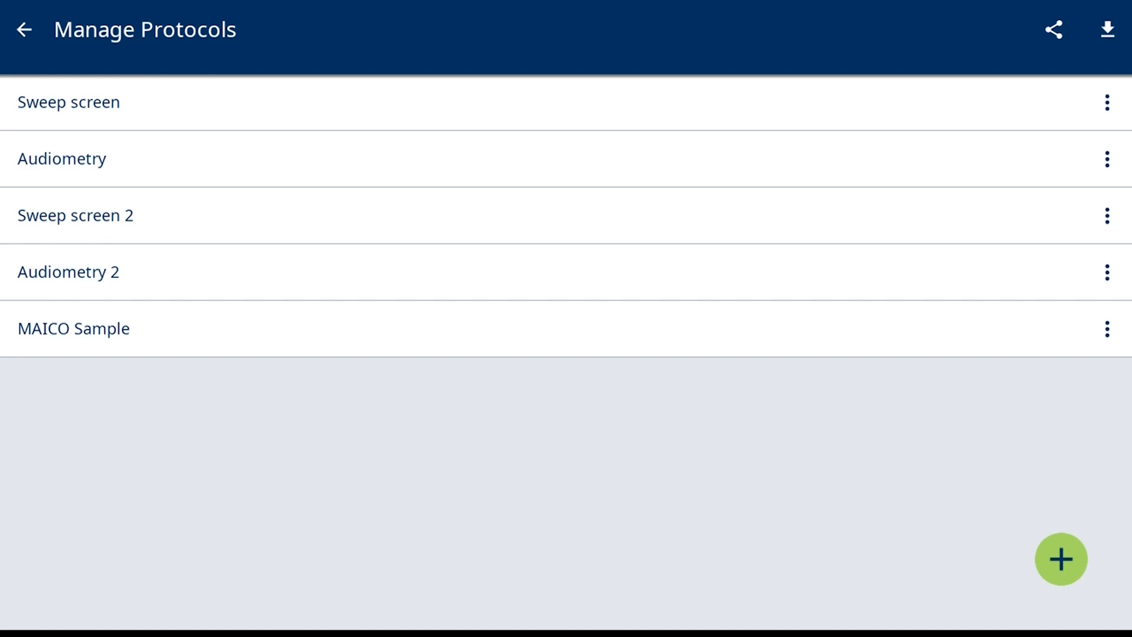
{"action": "left_click", "coordinate": [23, 30]}
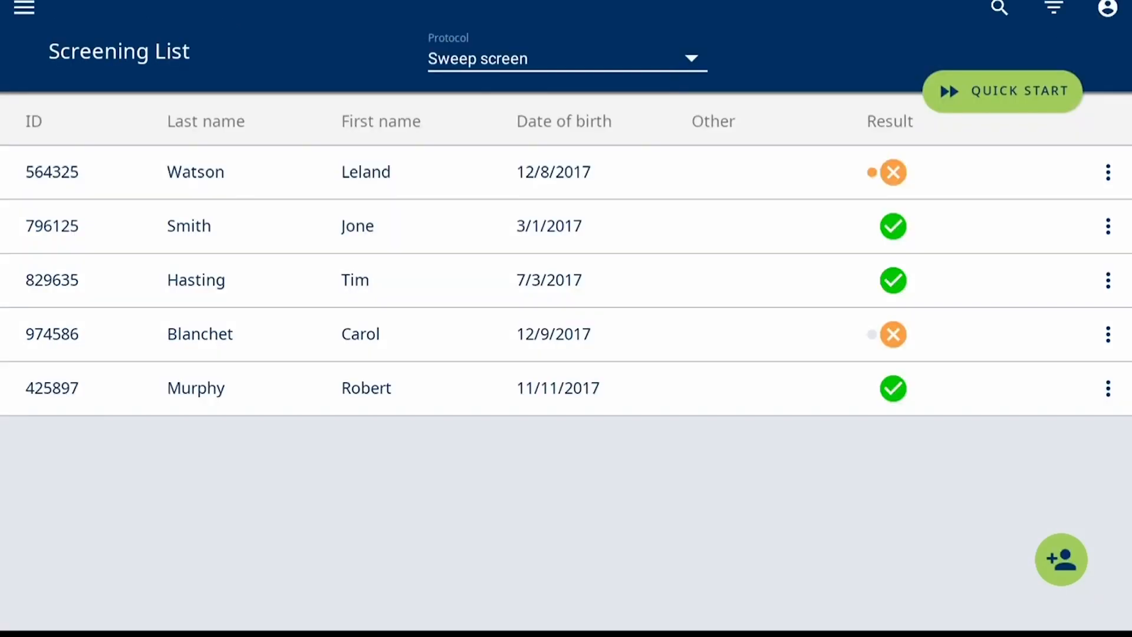